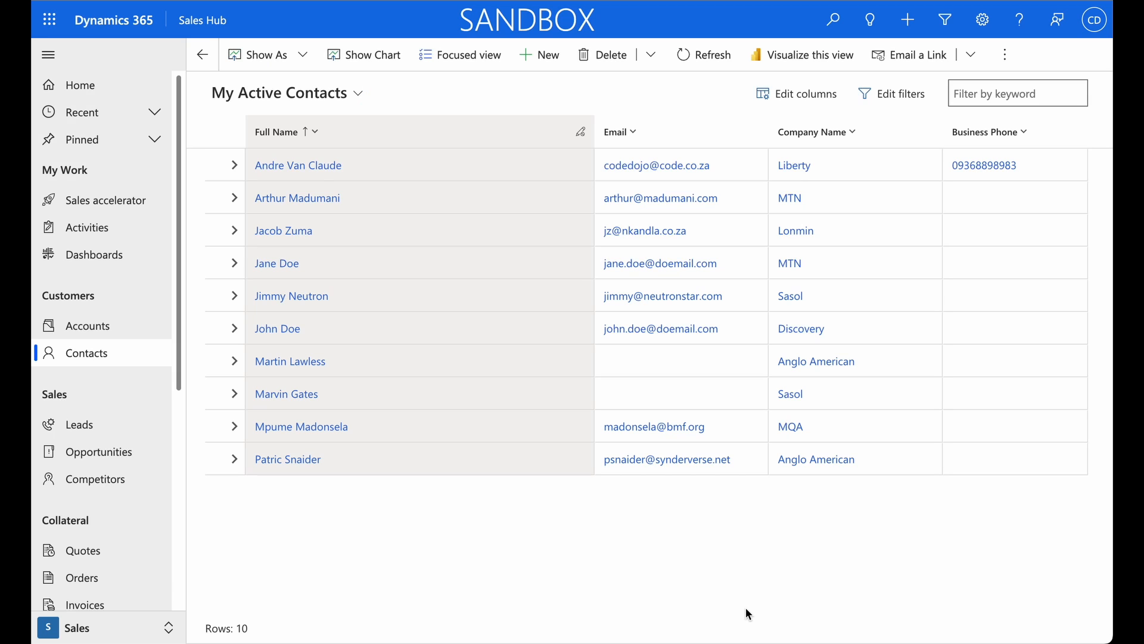
- Open the first contact in My Active Contacts, then dismiss the browser's tools menu unused
click(298, 165)
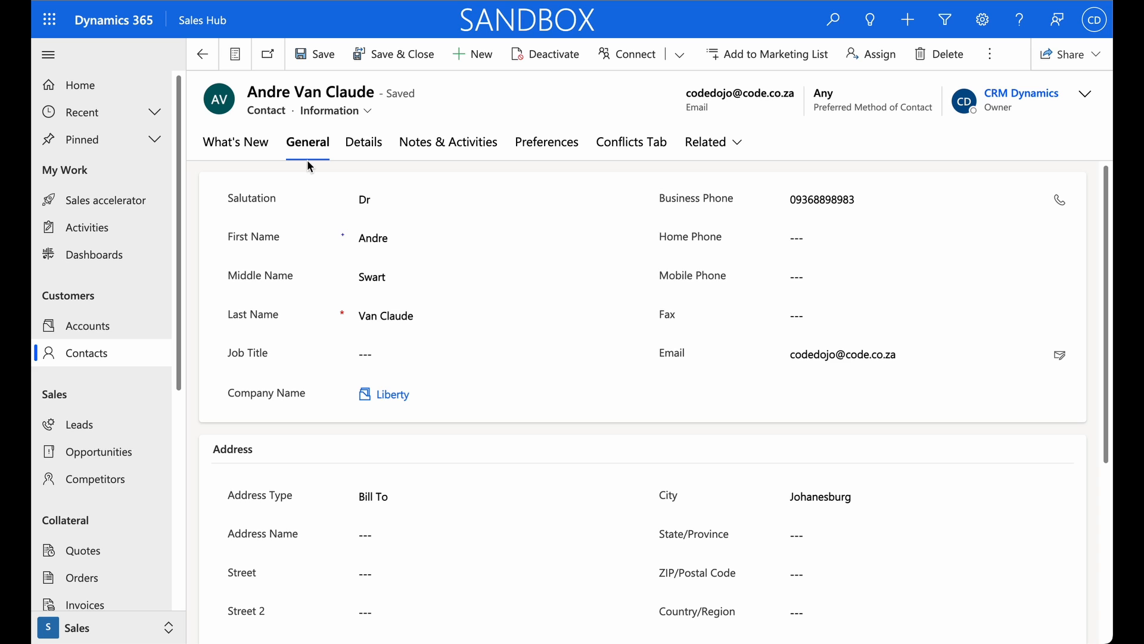
mouse_move(776, 276)
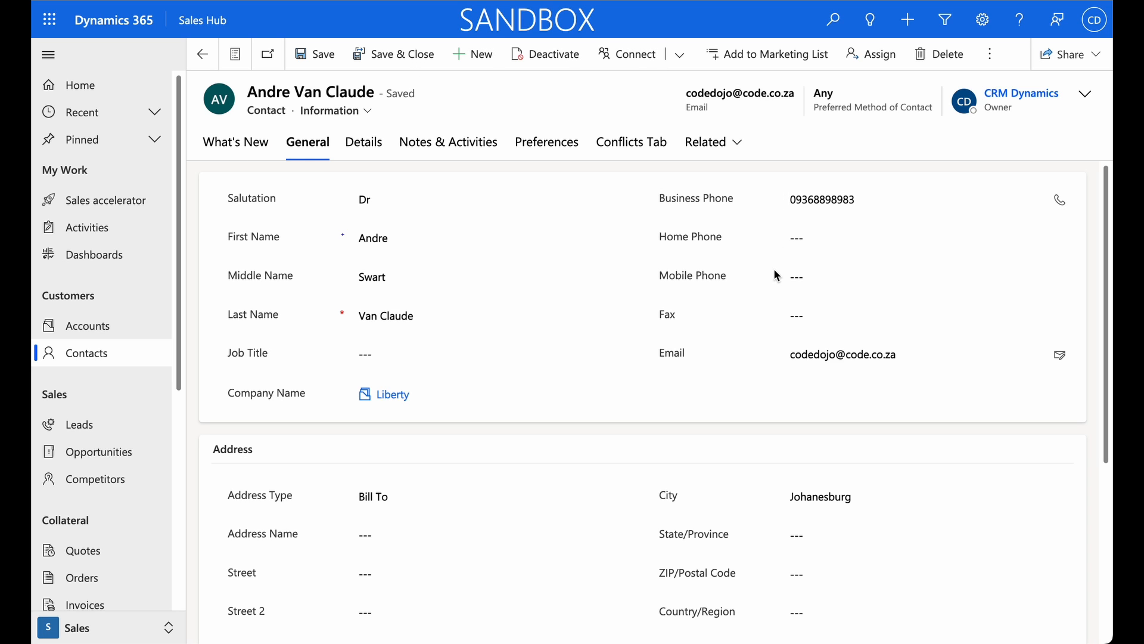
click(1136, 21)
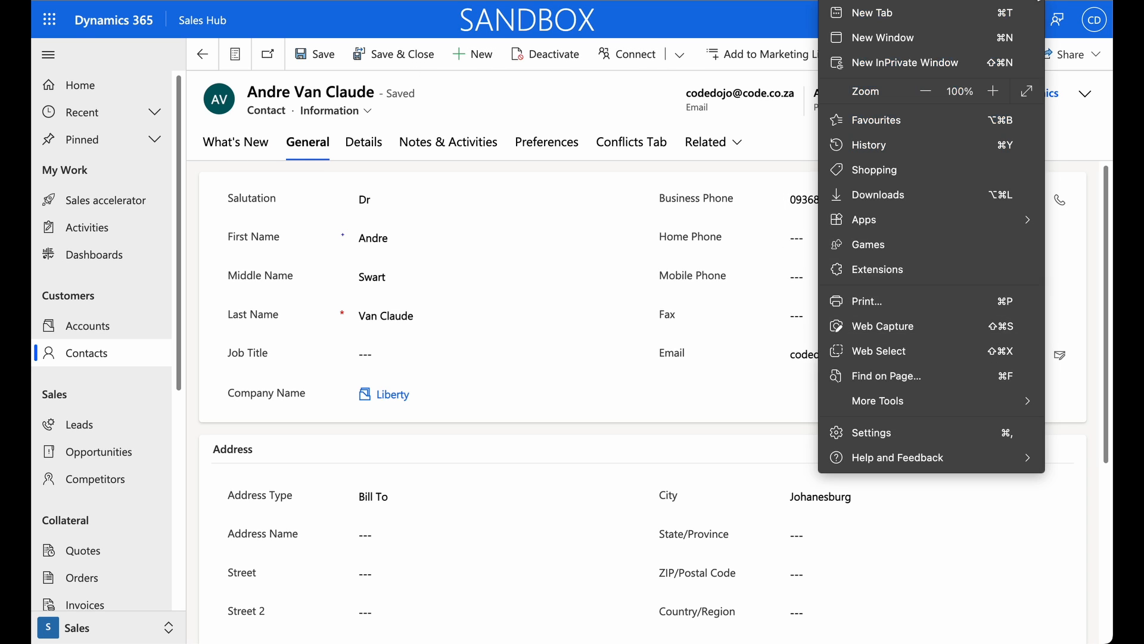
mouse_move(886, 444)
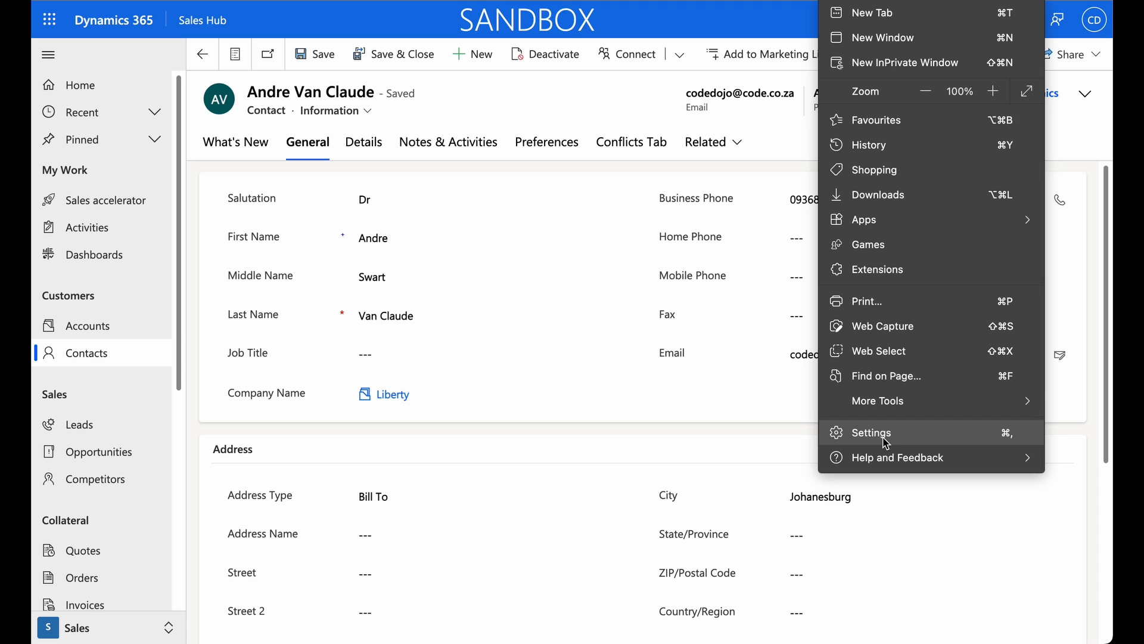
mouse_move(910, 249)
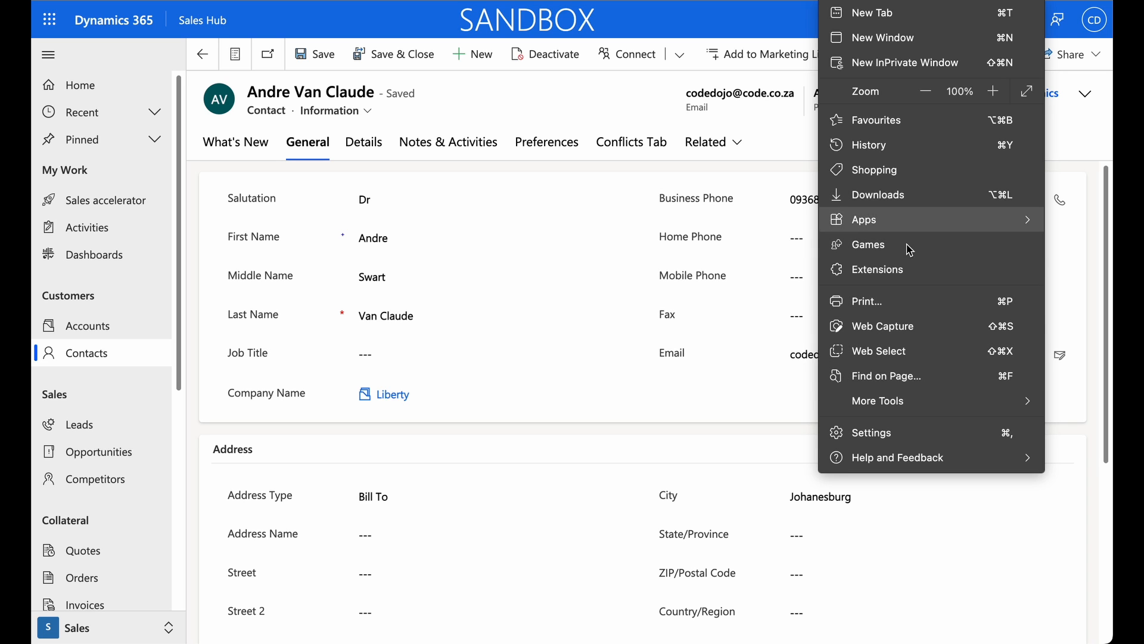
click(876, 400)
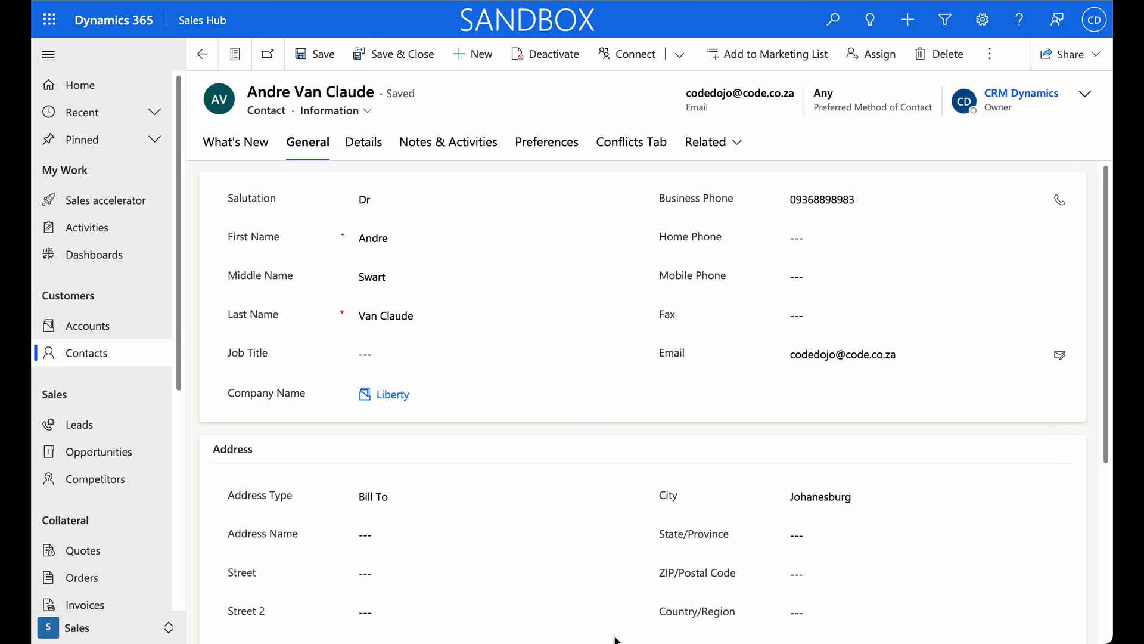
- Show the DevTools console beside the contact form and clear its warning messages
key(F12)
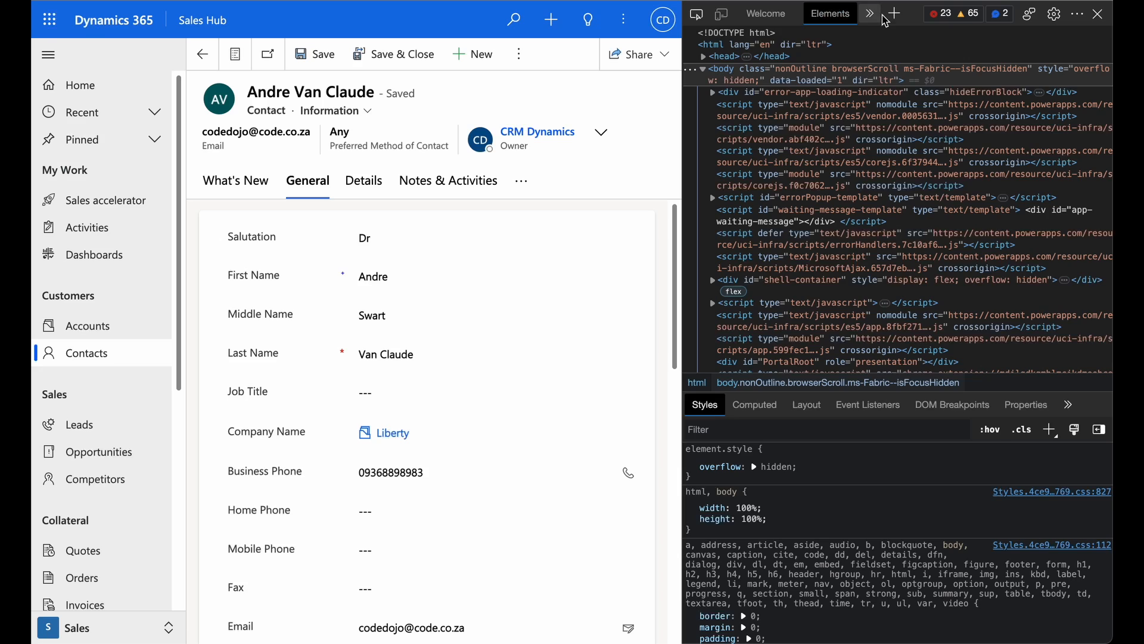
click(869, 13)
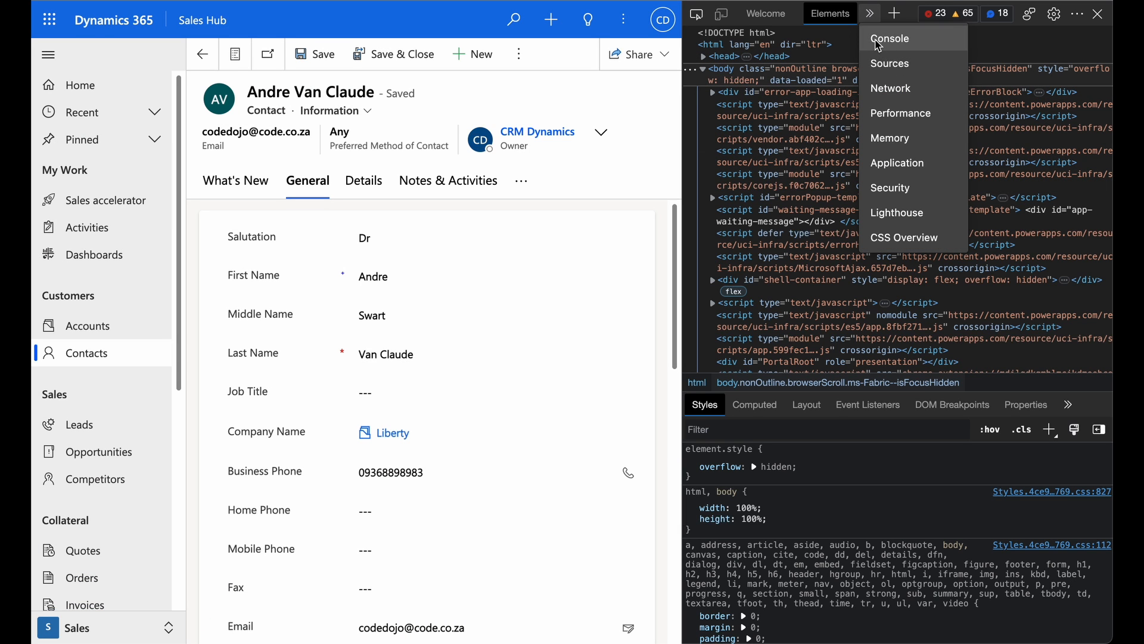
click(890, 38)
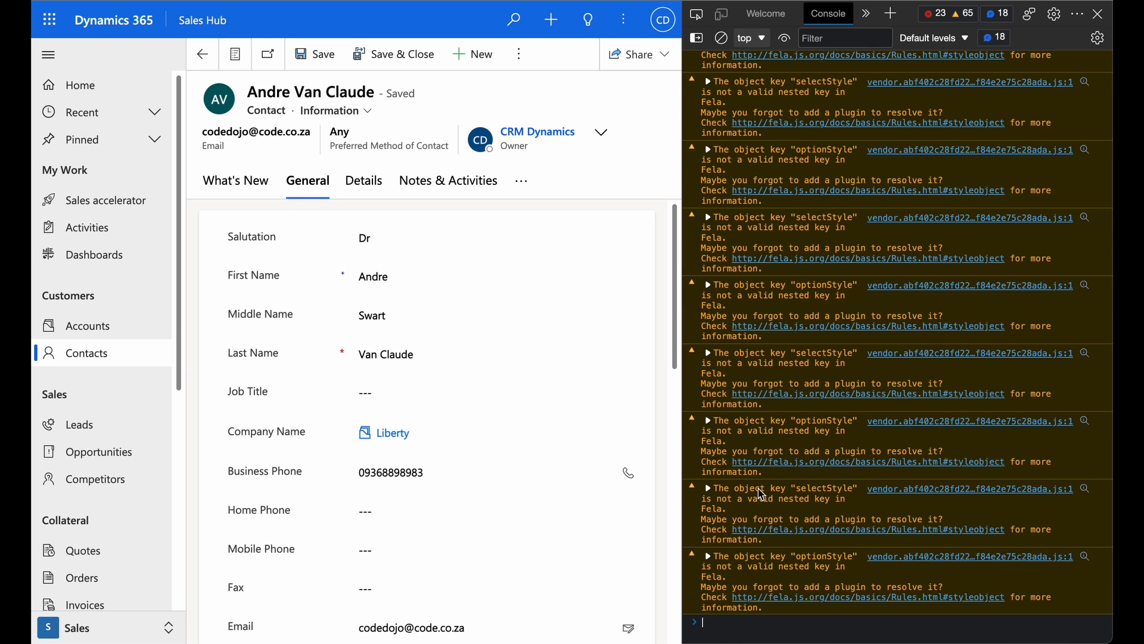
right_click(763, 437)
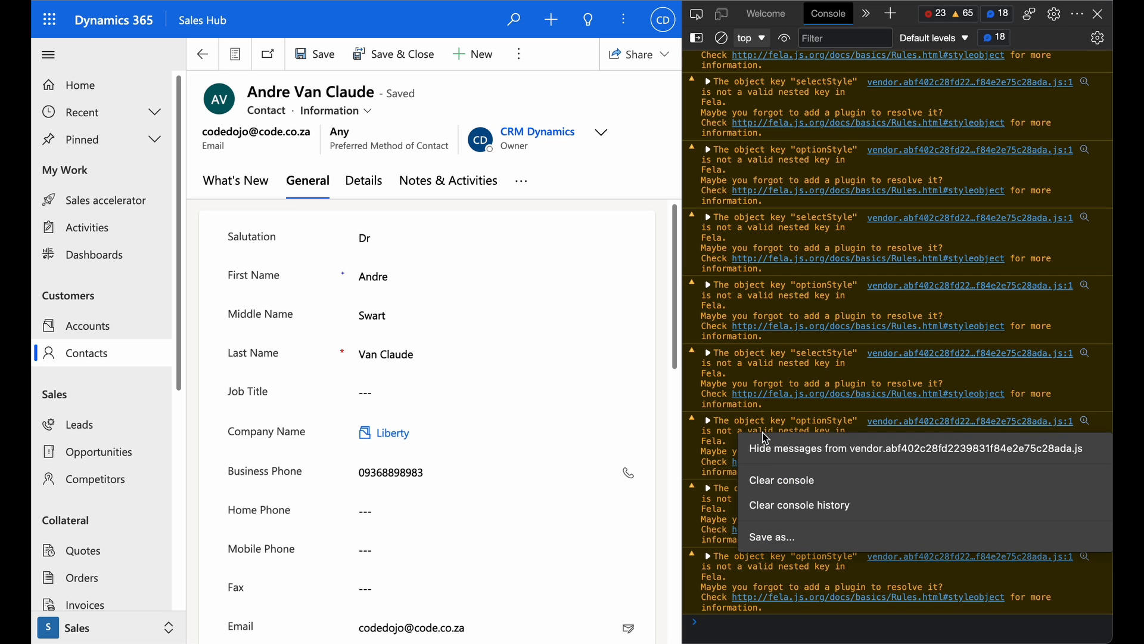
click(781, 479)
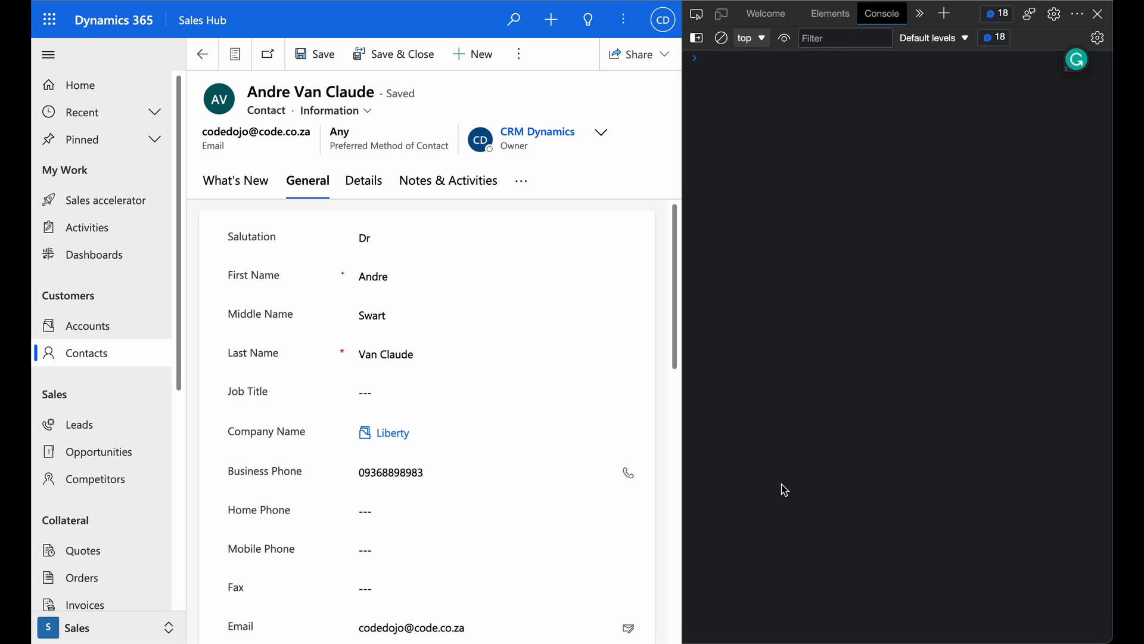
- Run console.log('test log') so the console prints test log followed by undefined
text(console)
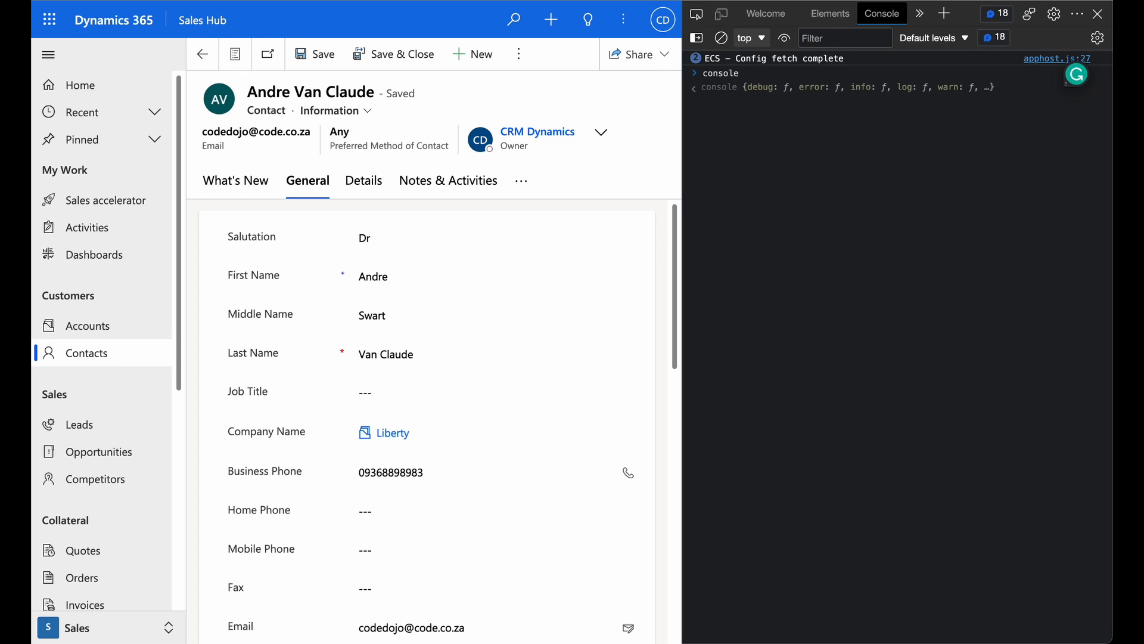
text(.log()
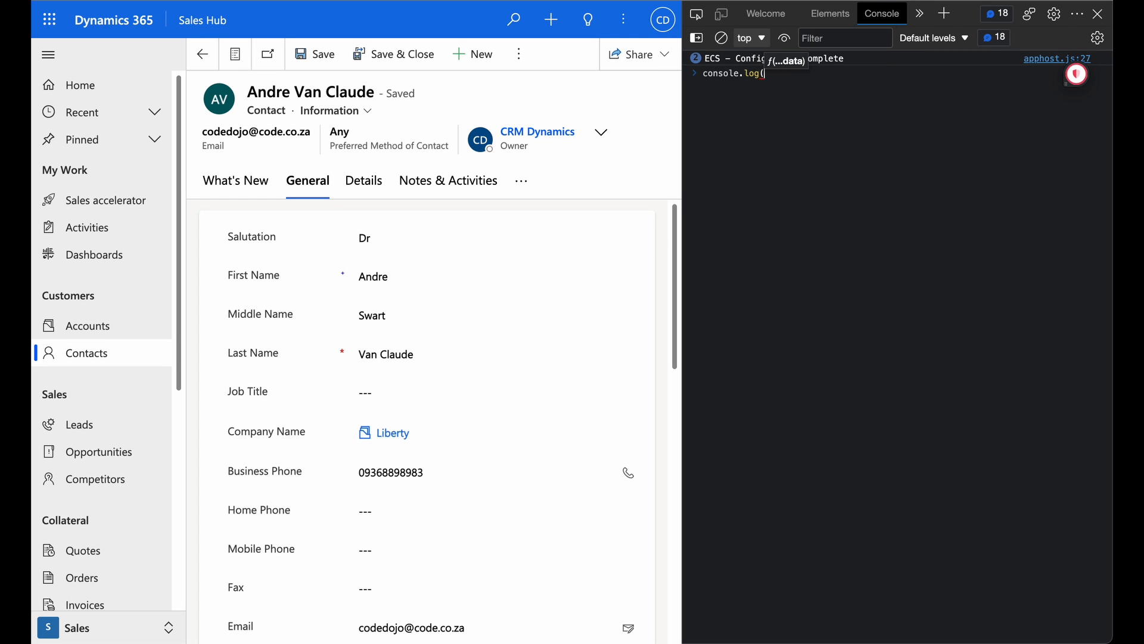
text('test)
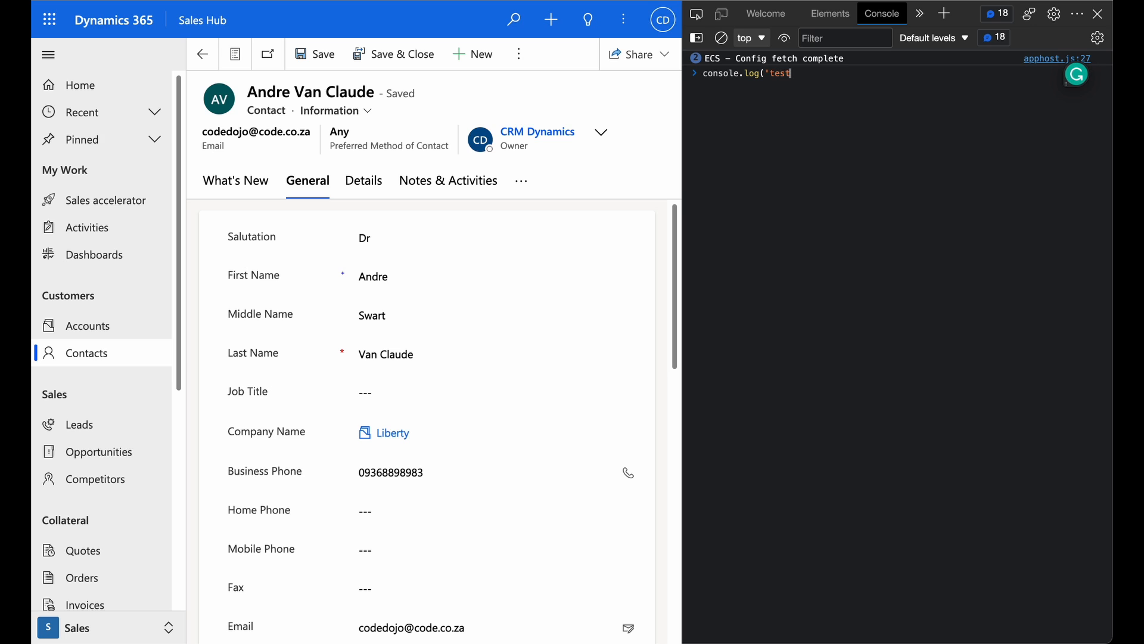
text(log)
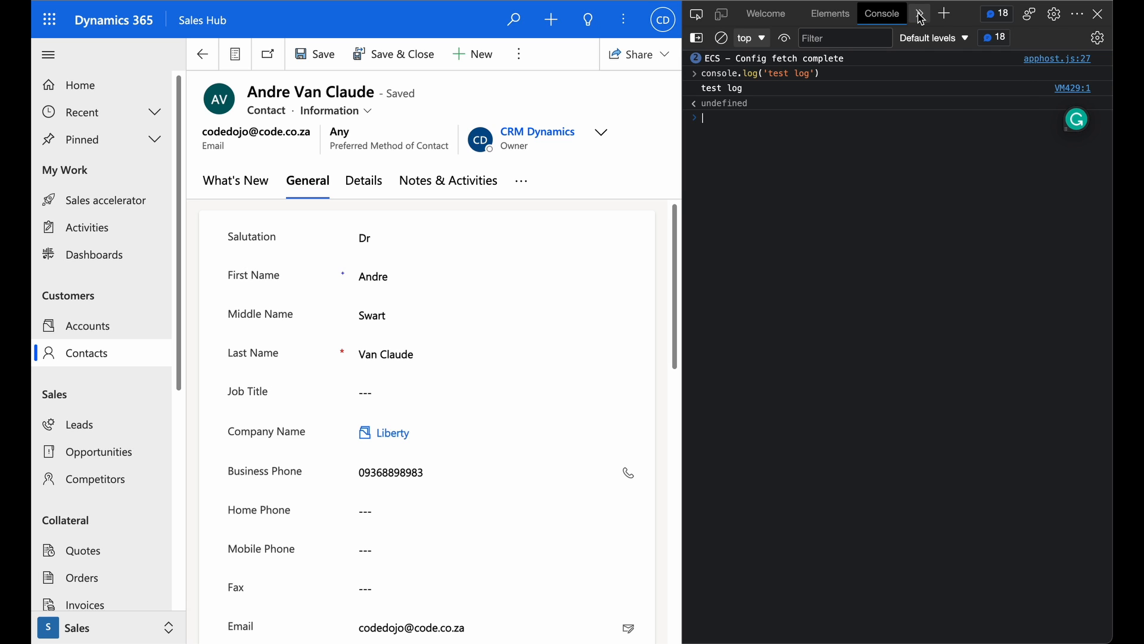
- Switch DevTools to the Network view listing the page's seven requests
click(919, 13)
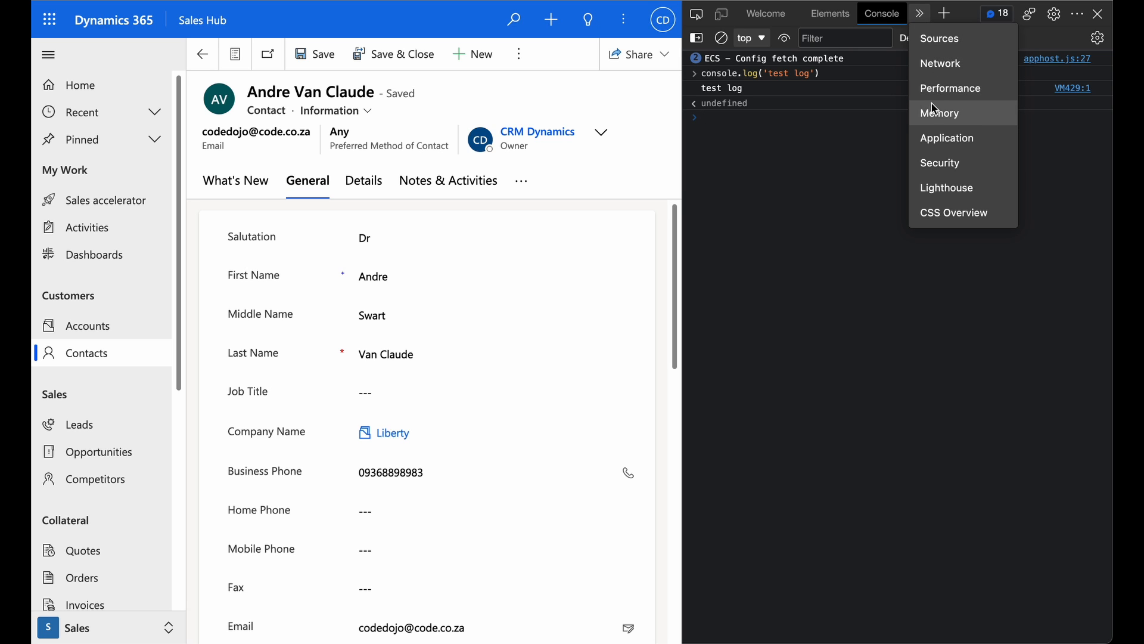
mouse_move(947, 138)
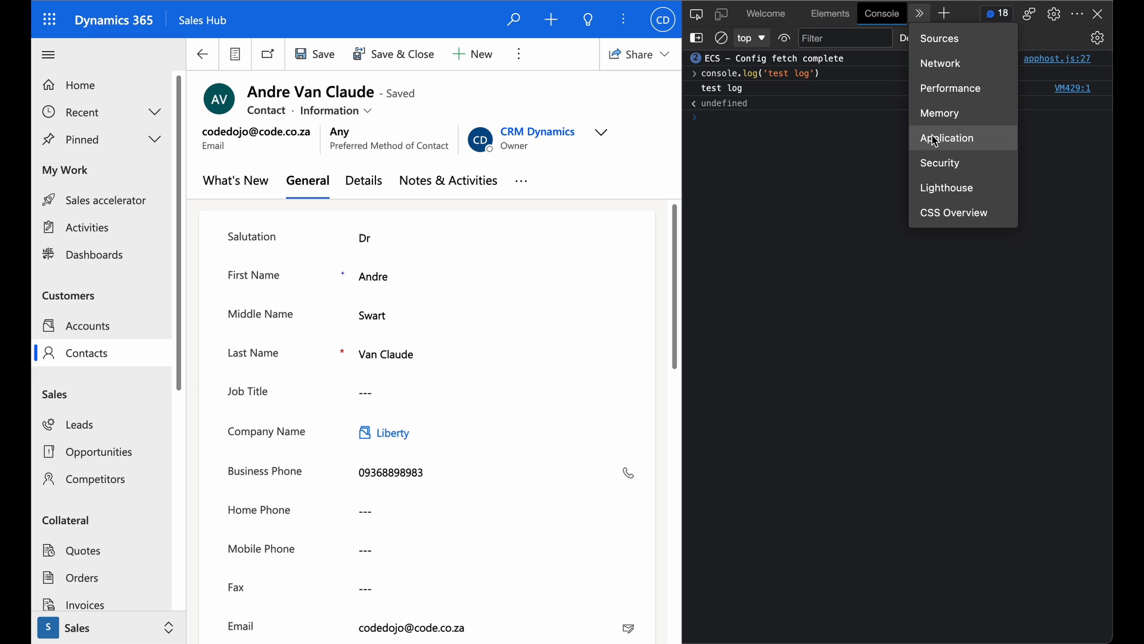
click(942, 63)
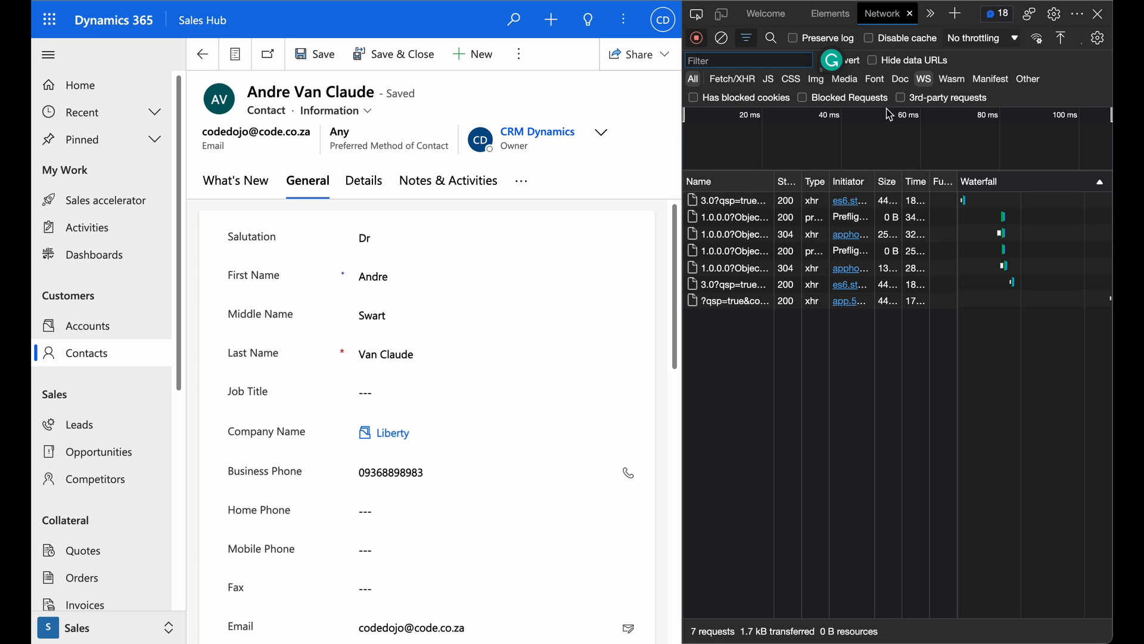